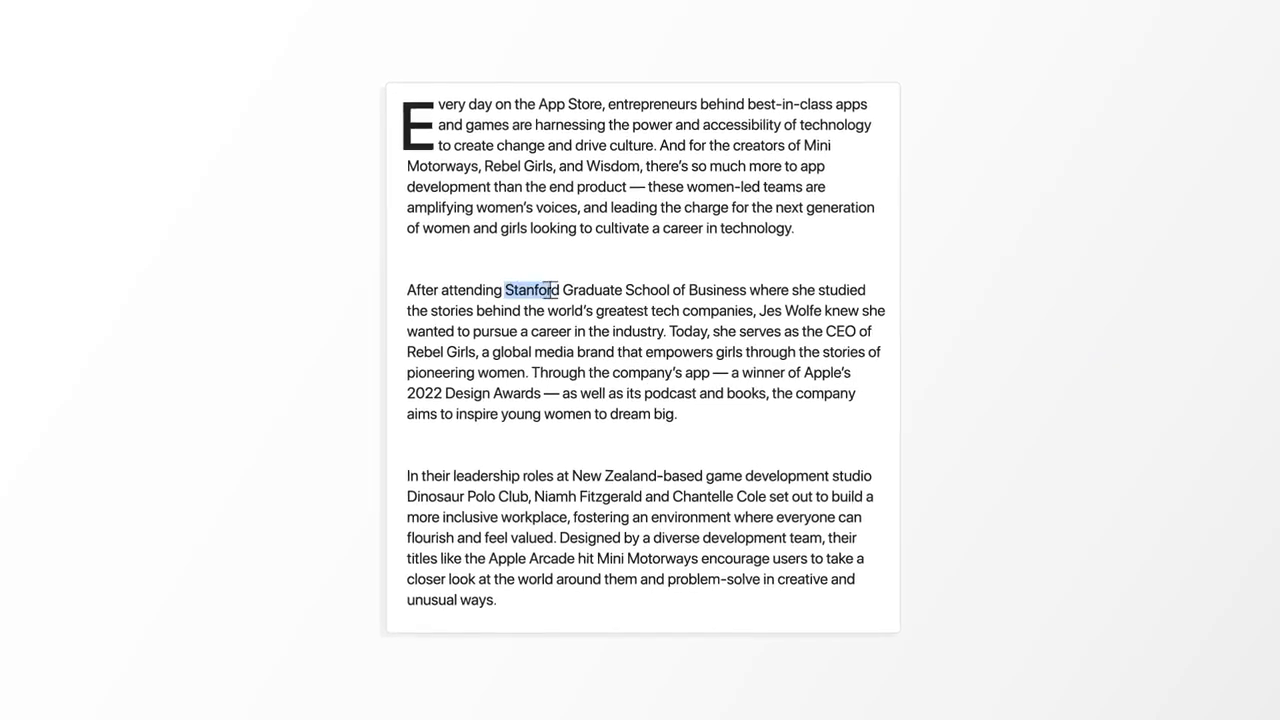
Select 'Stanford Graduate School of Business' and begin a new annotation on it
left_click_drag(505, 290, 745, 290)
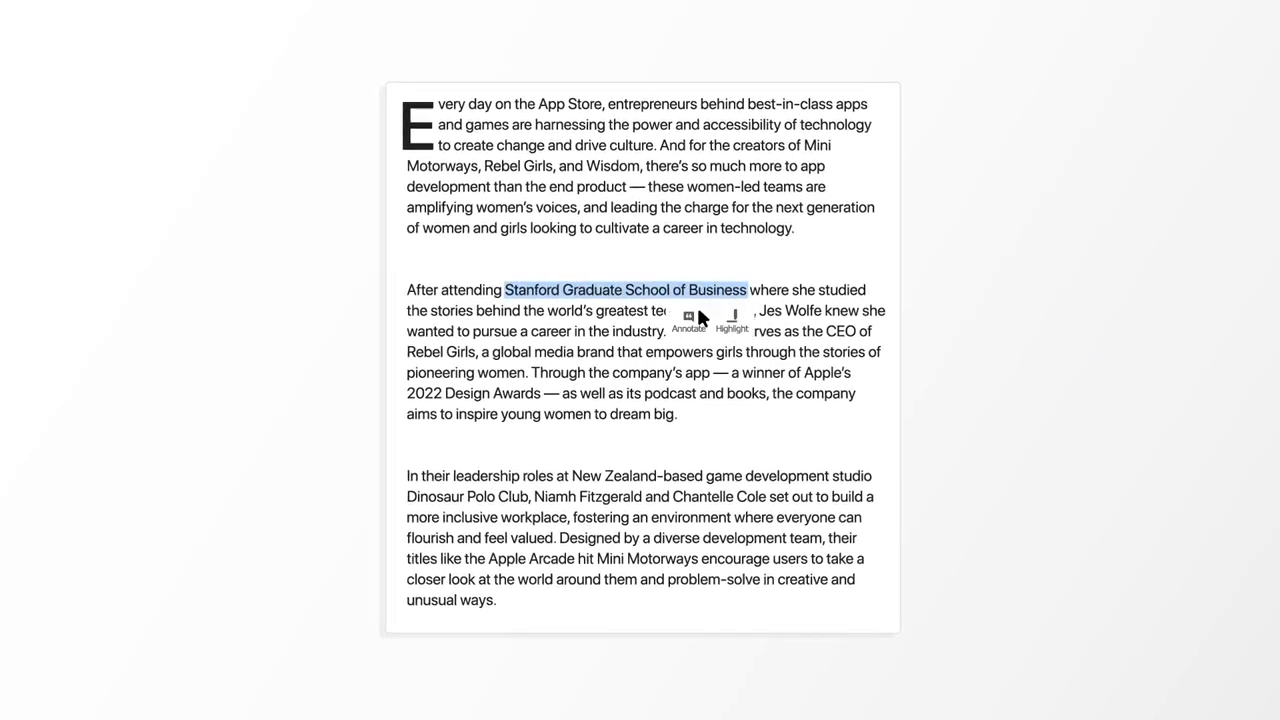
left_click(688, 313)
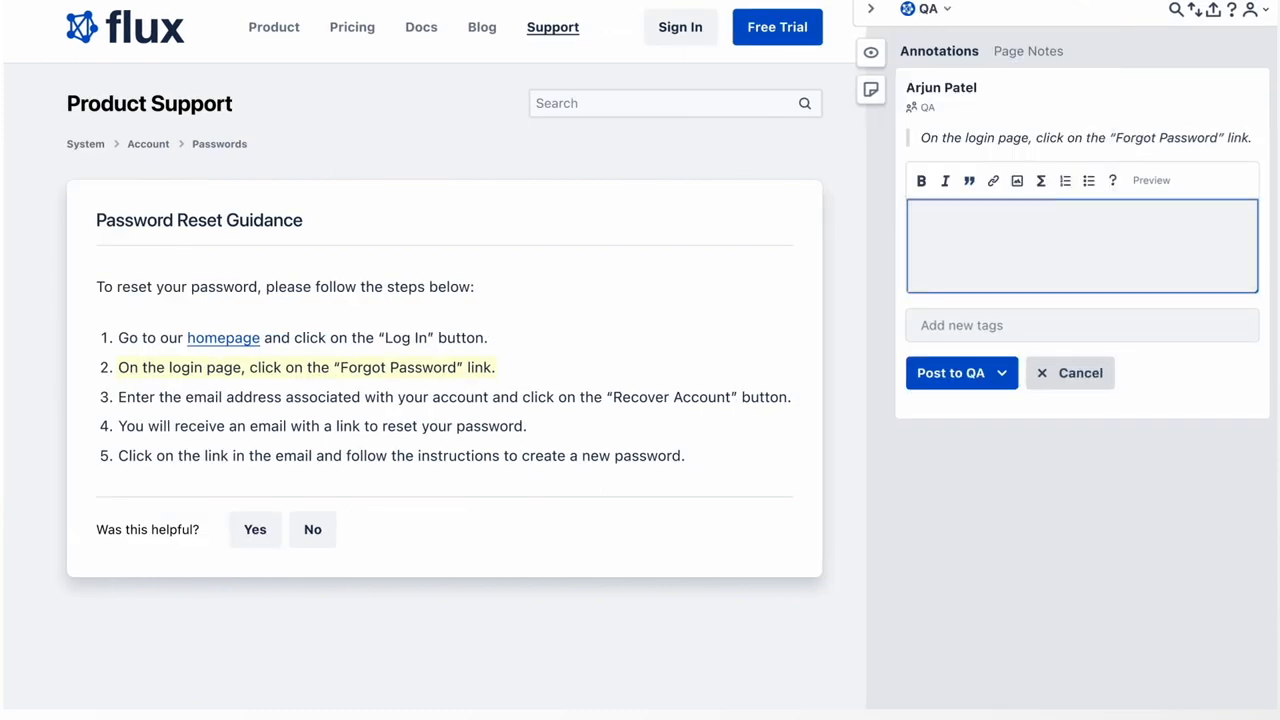
type("Hey @s")
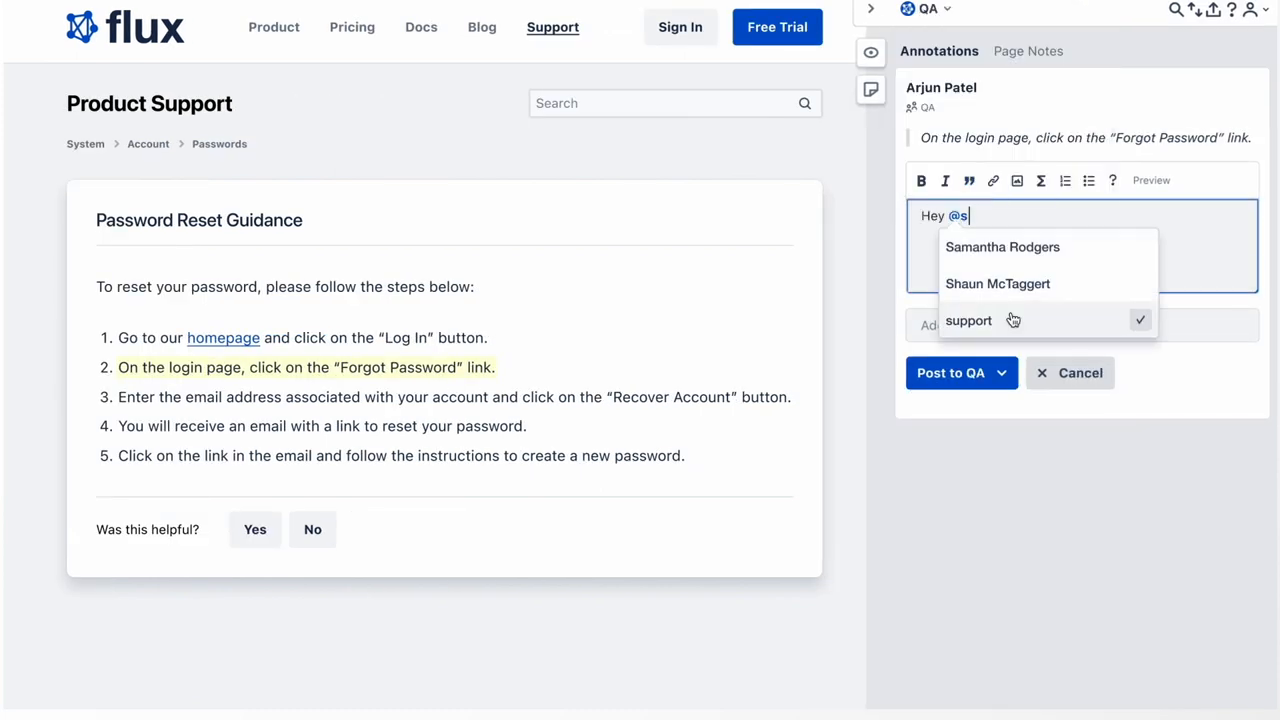
left_click(968, 320)
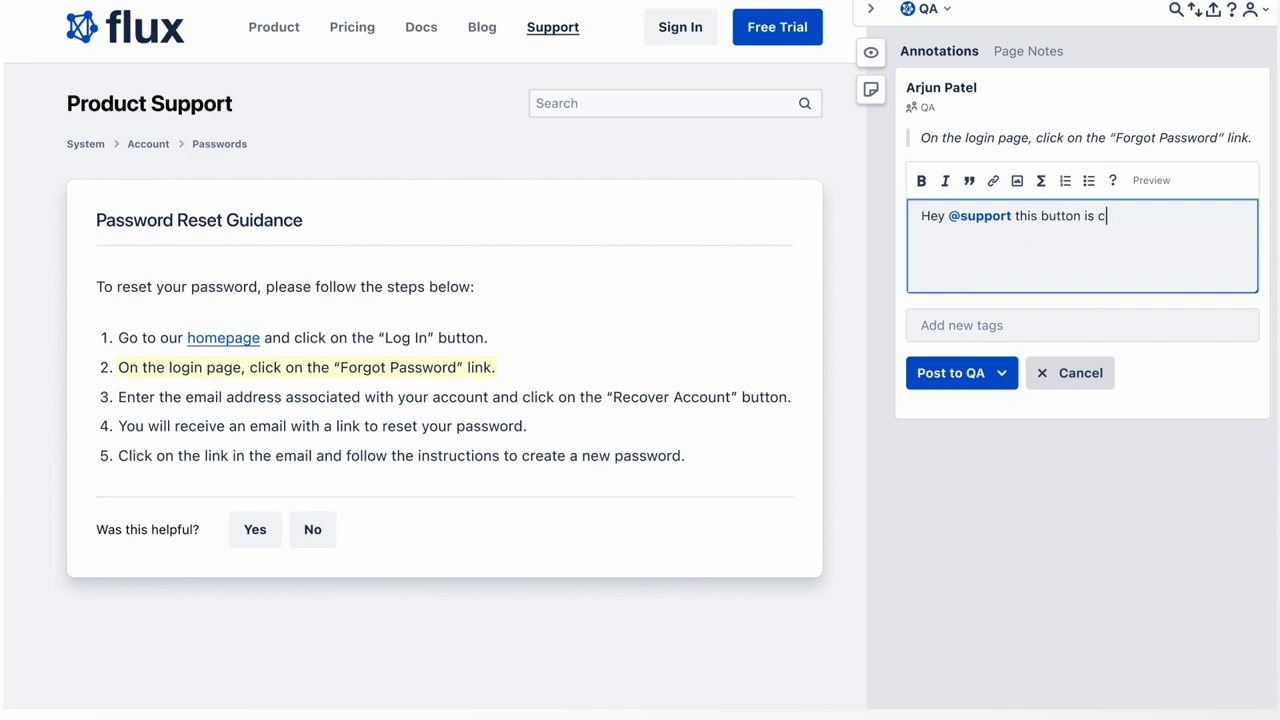
type("alled \"Reset Password” now.")
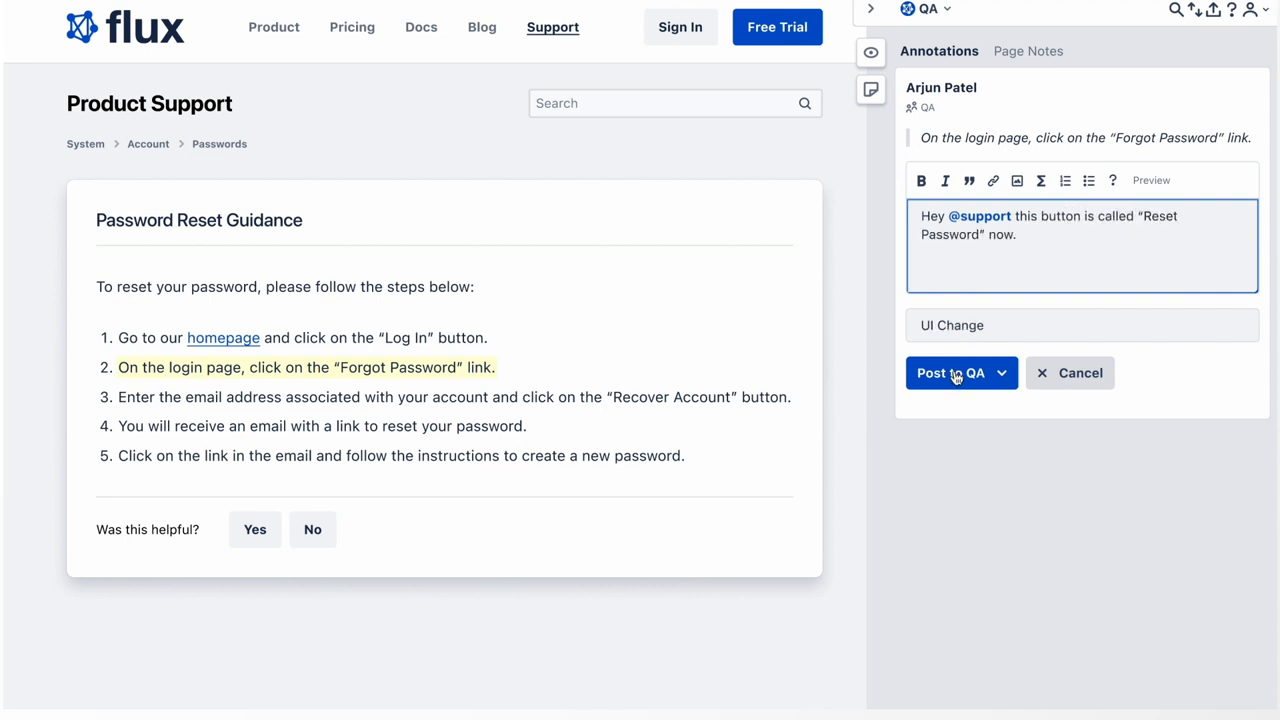
left_click(950, 372)
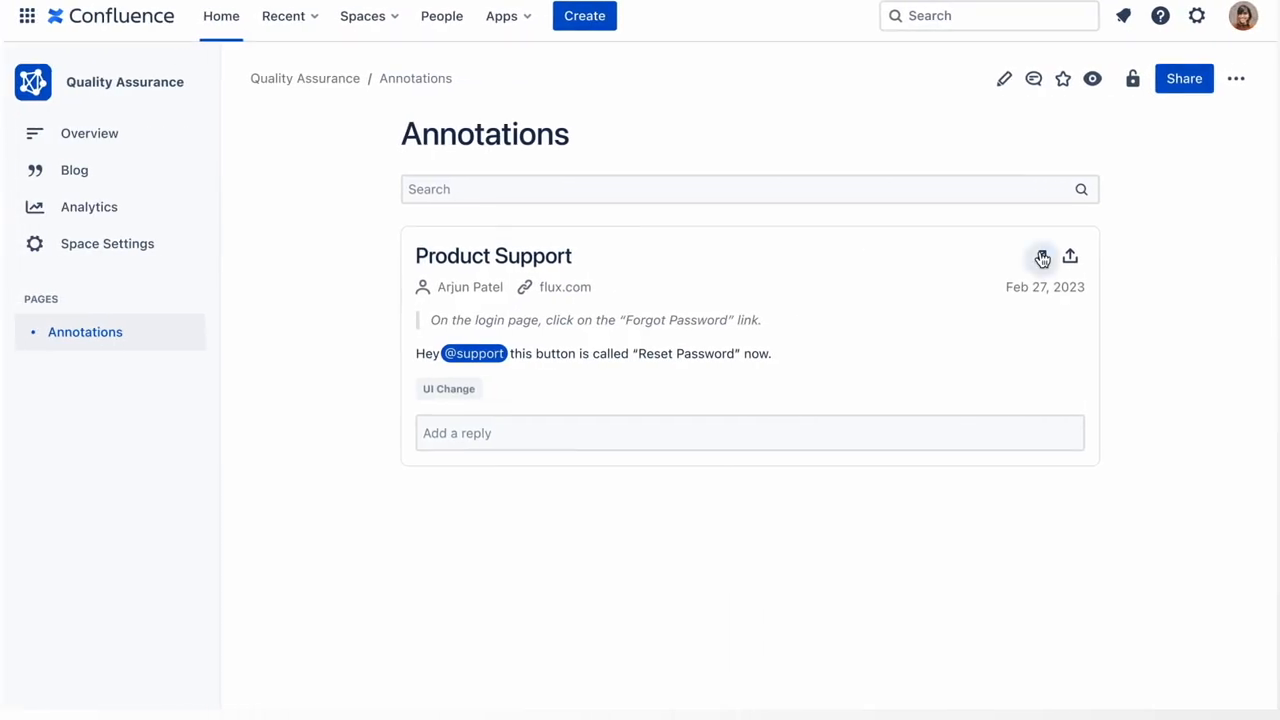
Open the annotation in context and post a reply linking the Jira ticket, tagged In Progress, to QA
left_click(1042, 257)
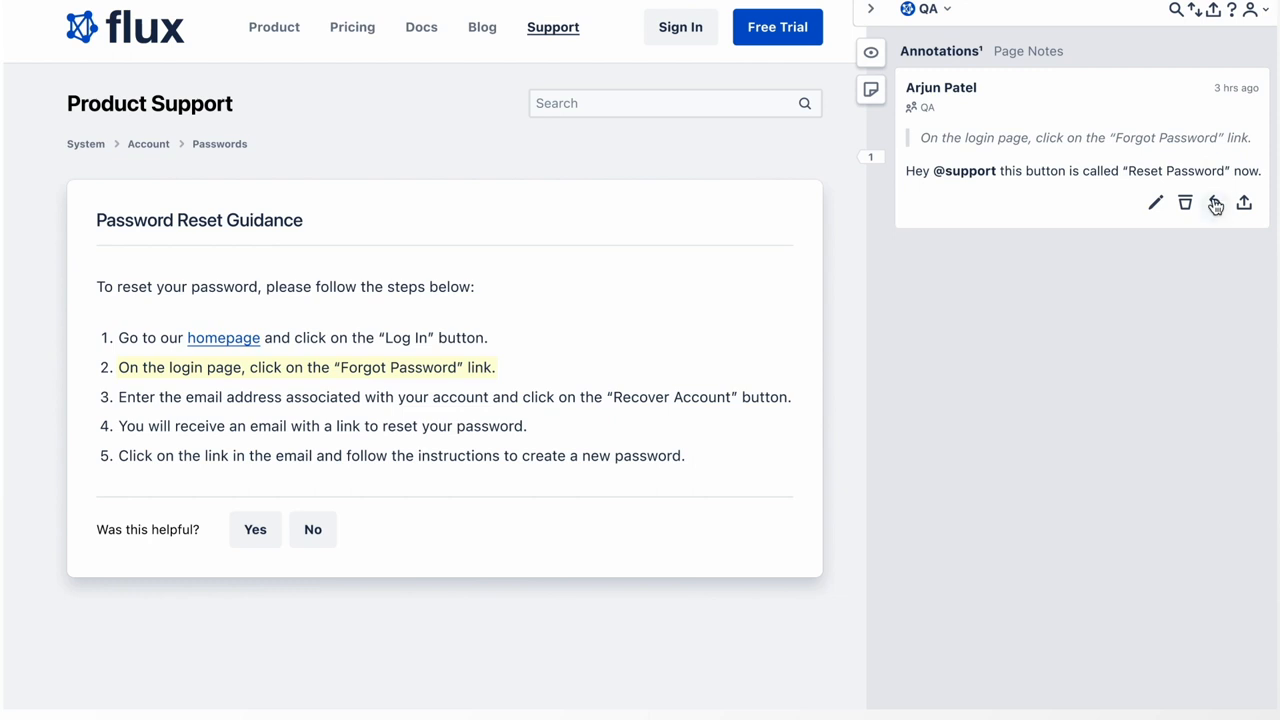
left_click(1215, 203)
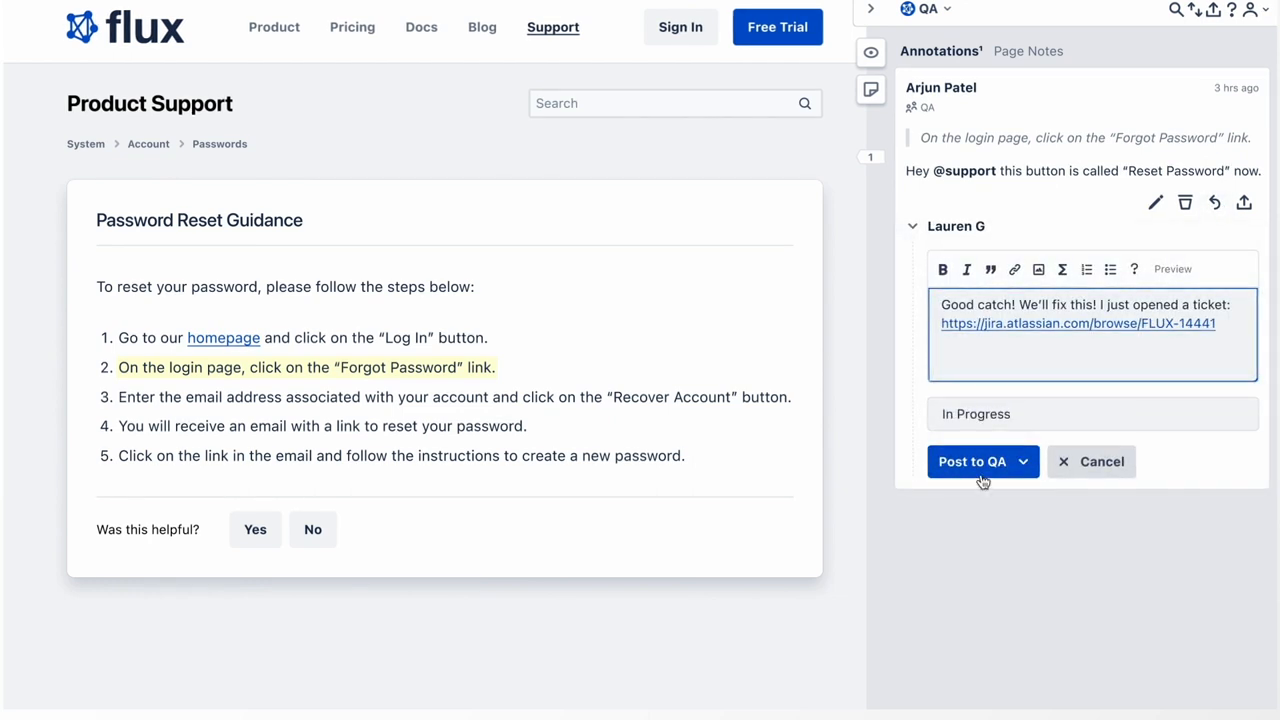
left_click(971, 461)
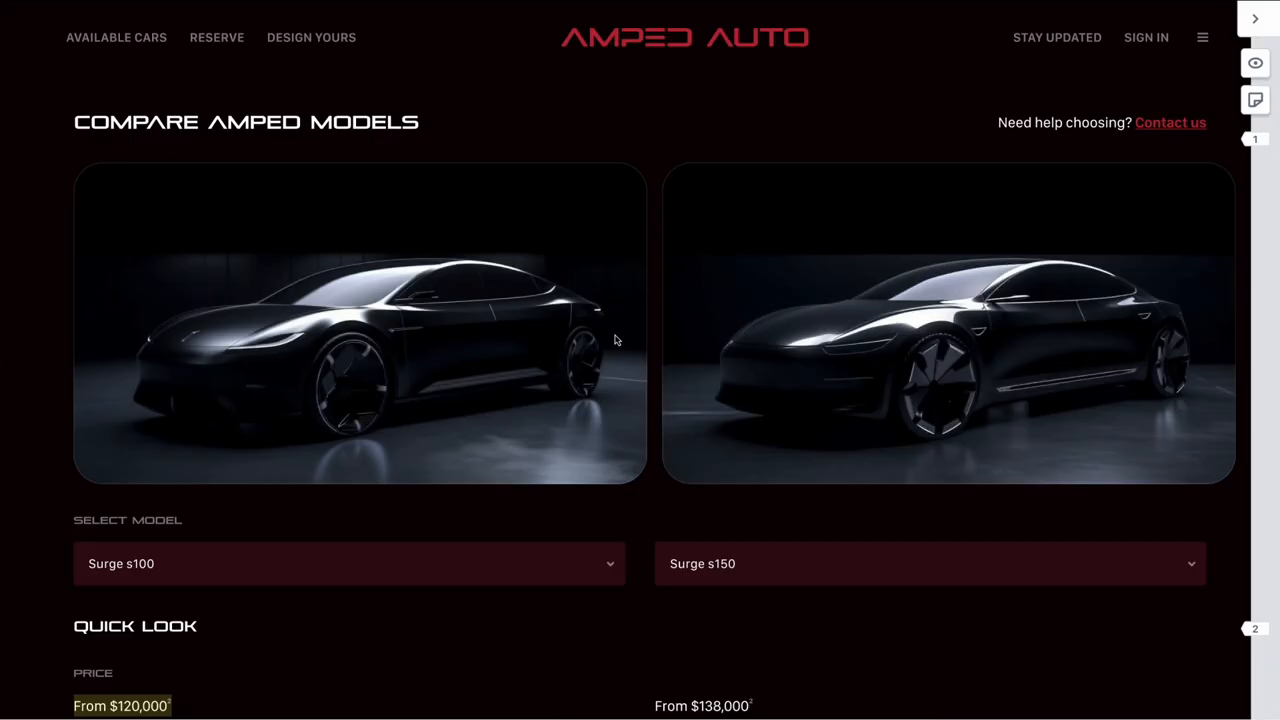
Note 'I thought this power rating was going to be higher?' on 720 hp and post to Solaris Competitors
scroll("down", 3)
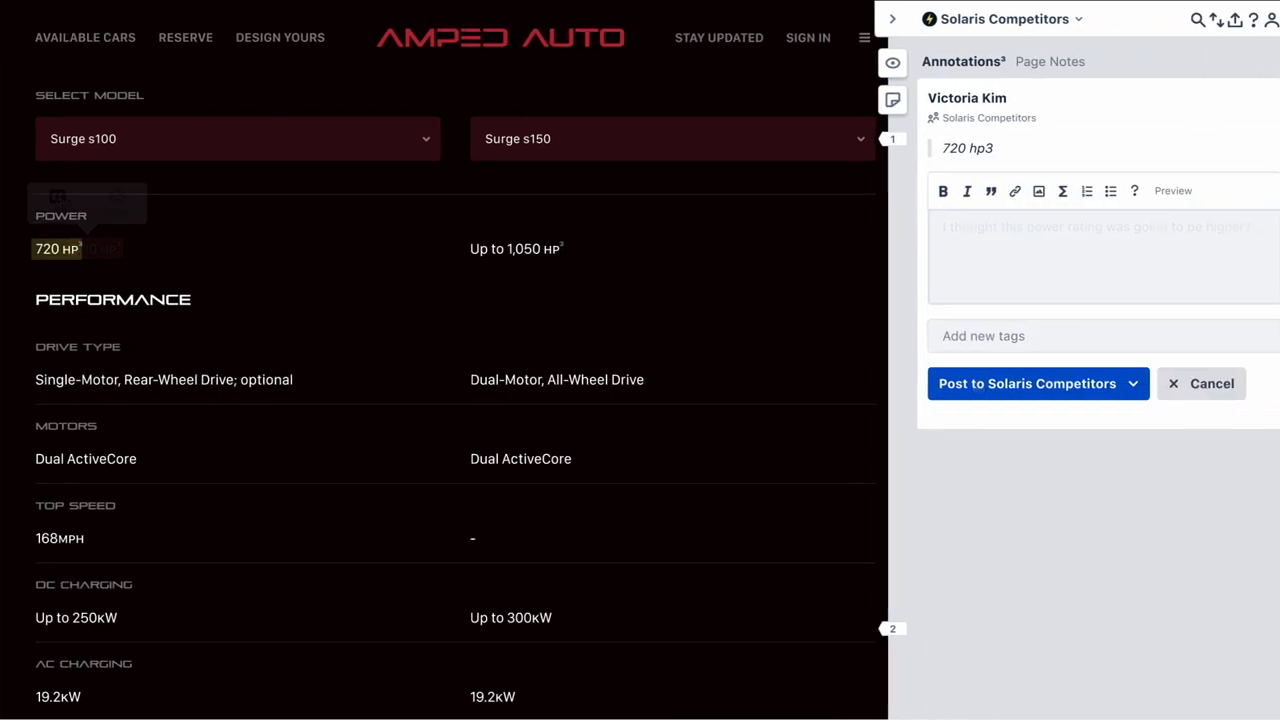
type("I thought this power rating was going to be higher?")
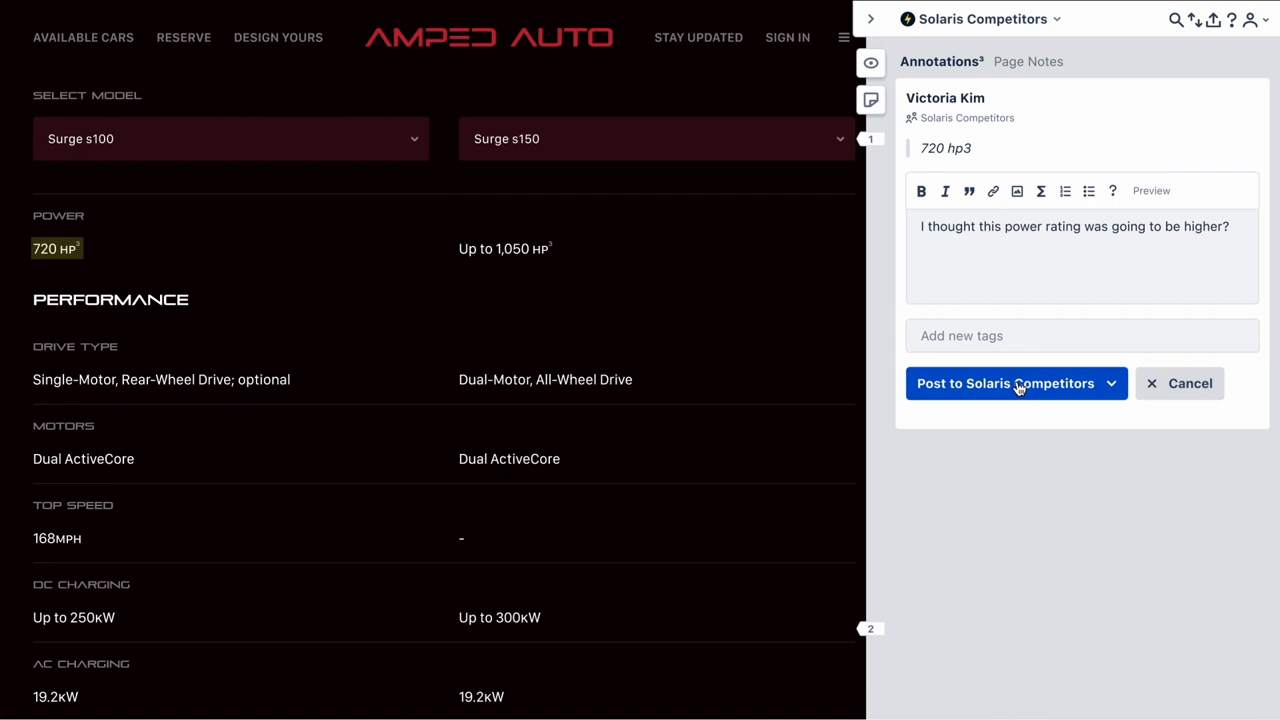
left_click(1005, 383)
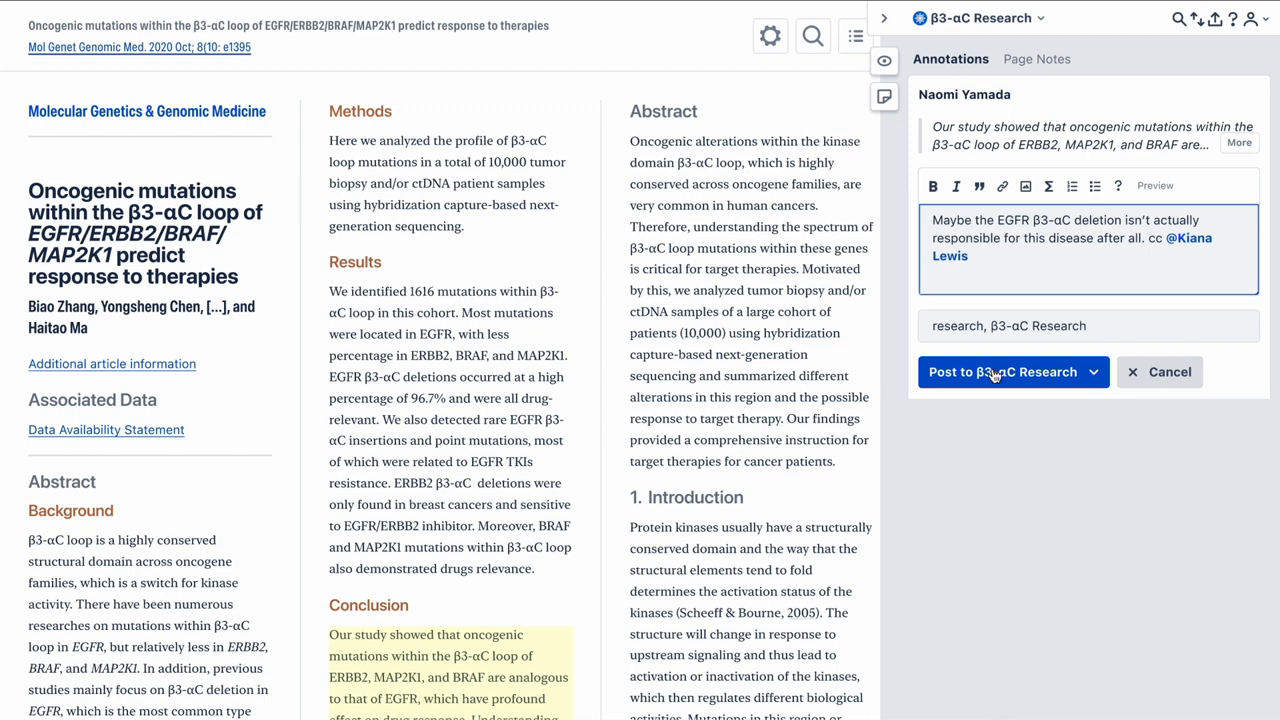
Post the EGFR deletion note to β3-αC Research and write 'This seems conclusive!!!'
left_click(1002, 371)
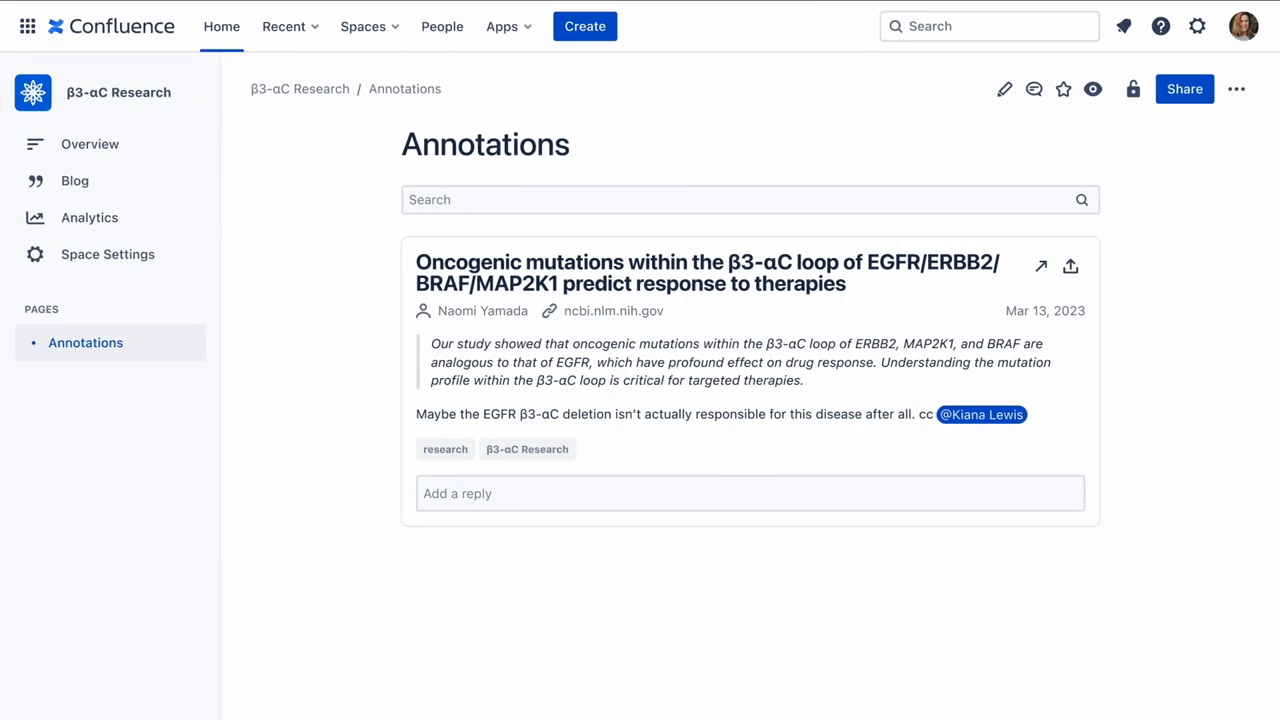
type("This seems conclusive!!!")
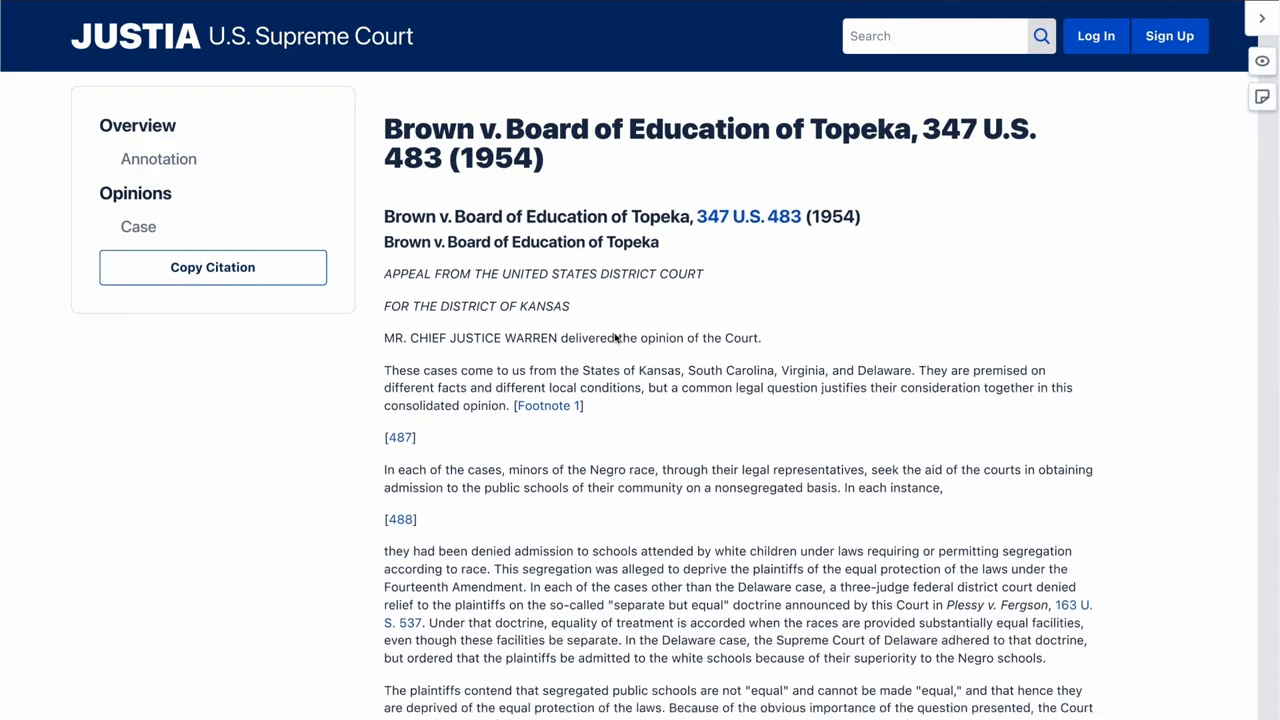
Chat with the AI about the plaintiffs' paragraph's historical significance and summary, then begin tagging it background and historical precedence
scroll("down", 3)
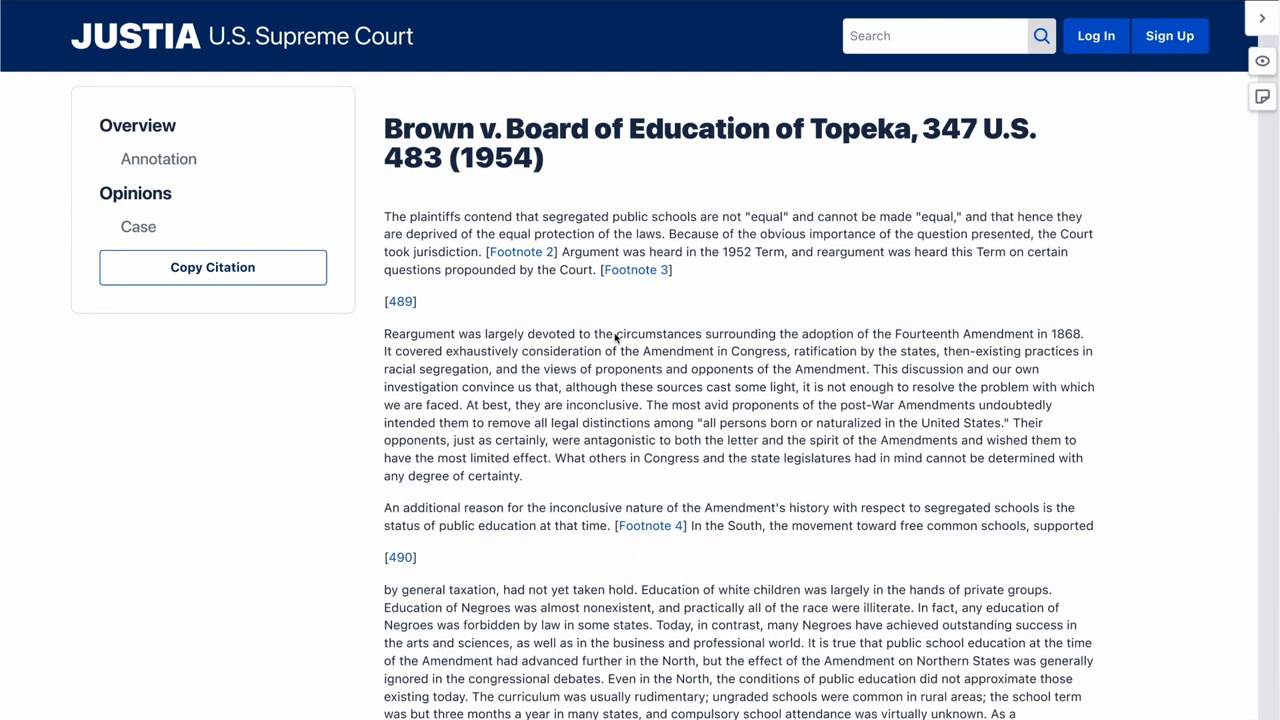
left_click_drag(384, 216, 672, 269)
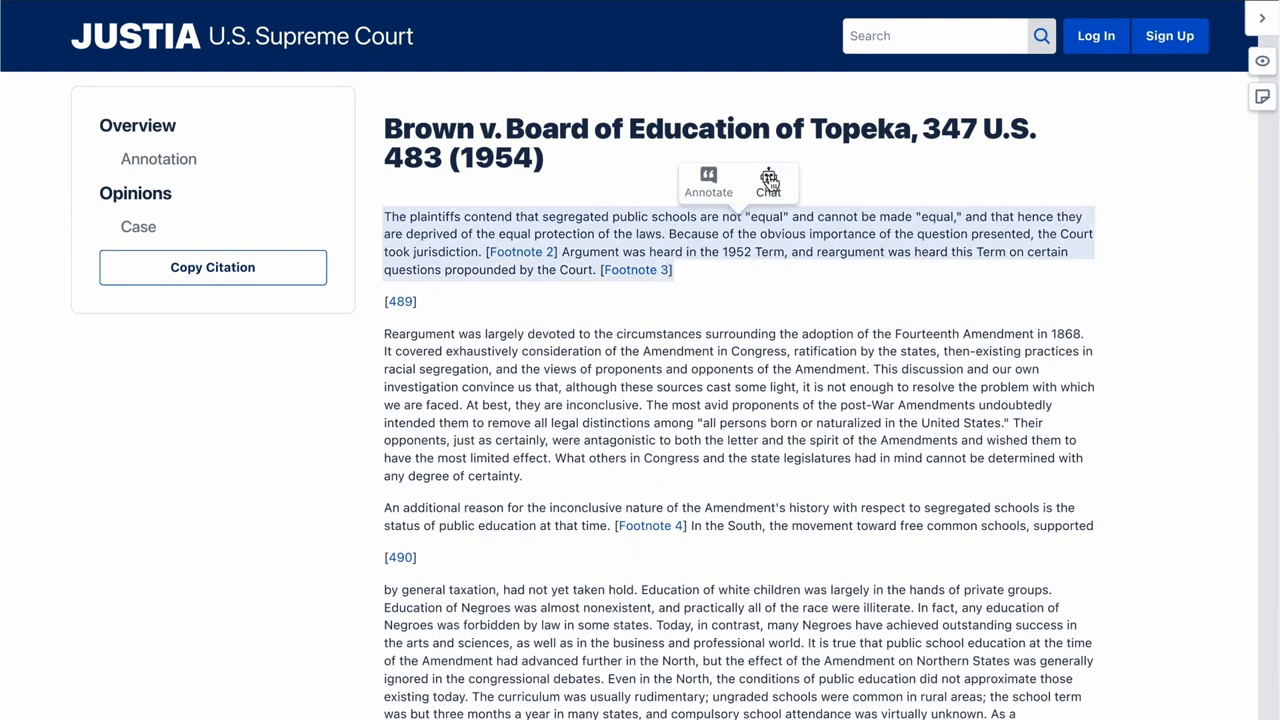
left_click(767, 185)
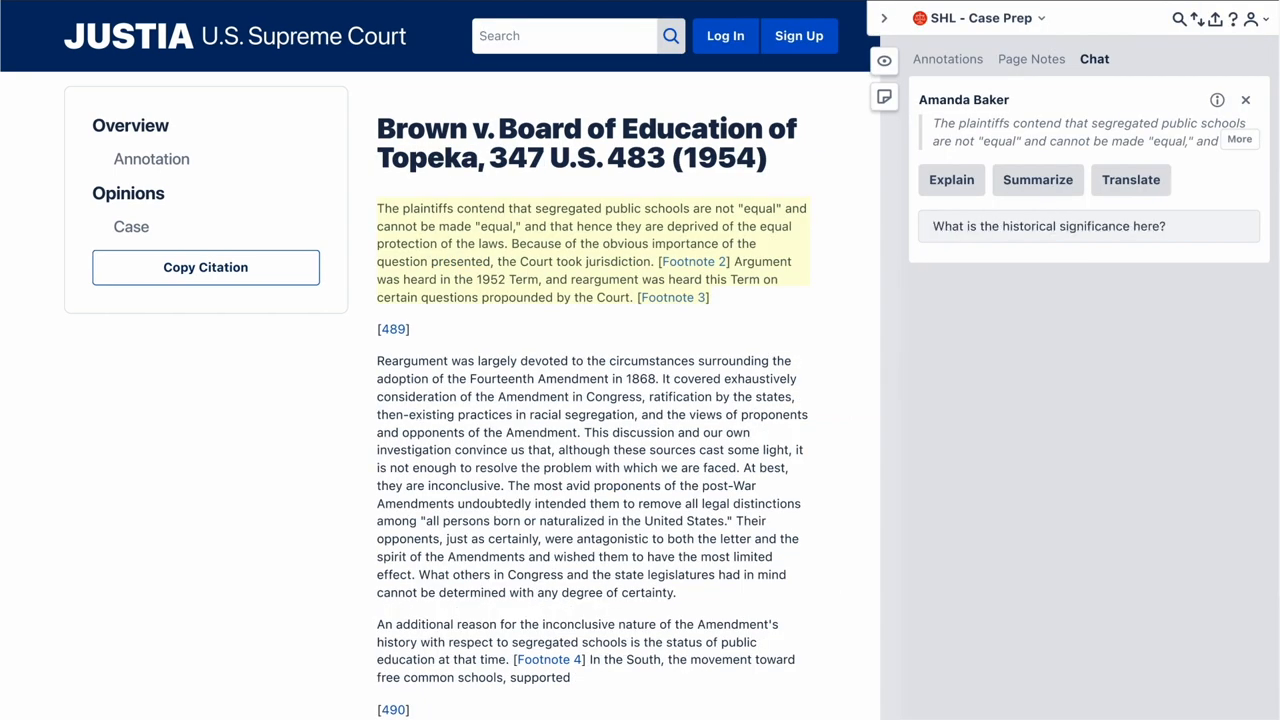
left_click(1087, 225)
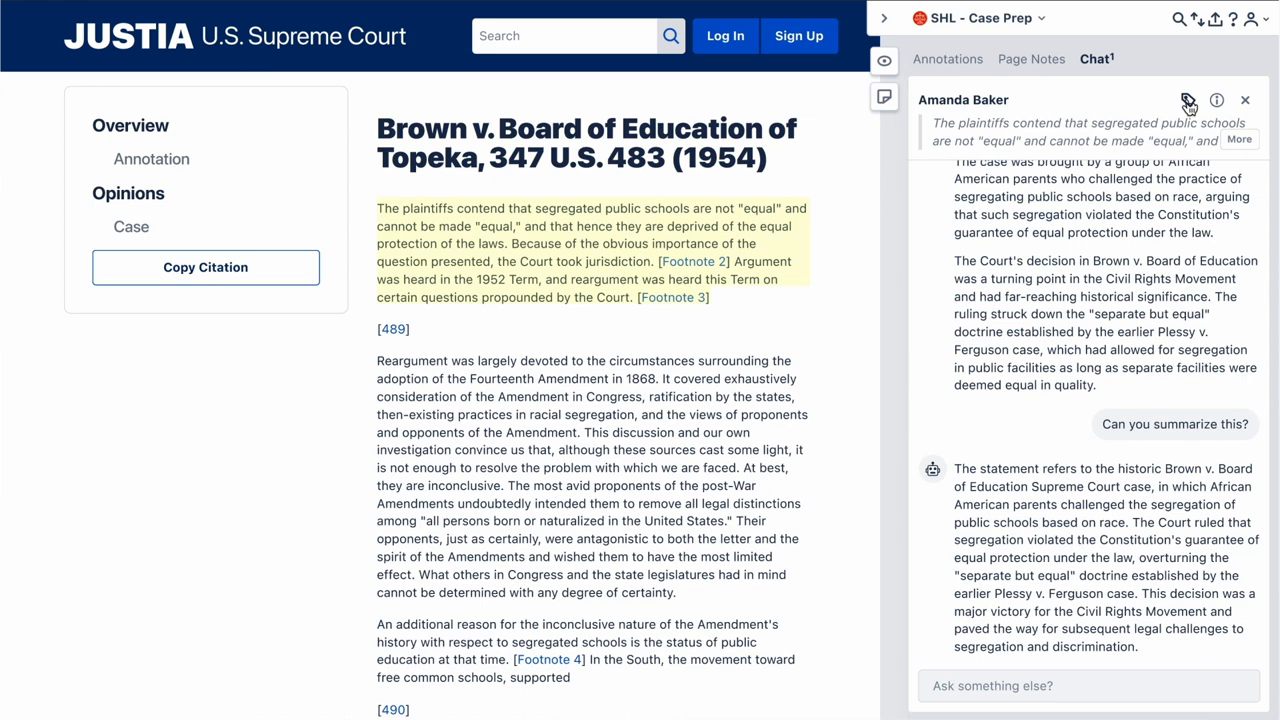
left_click(1188, 99)
type("background, historical precedence")
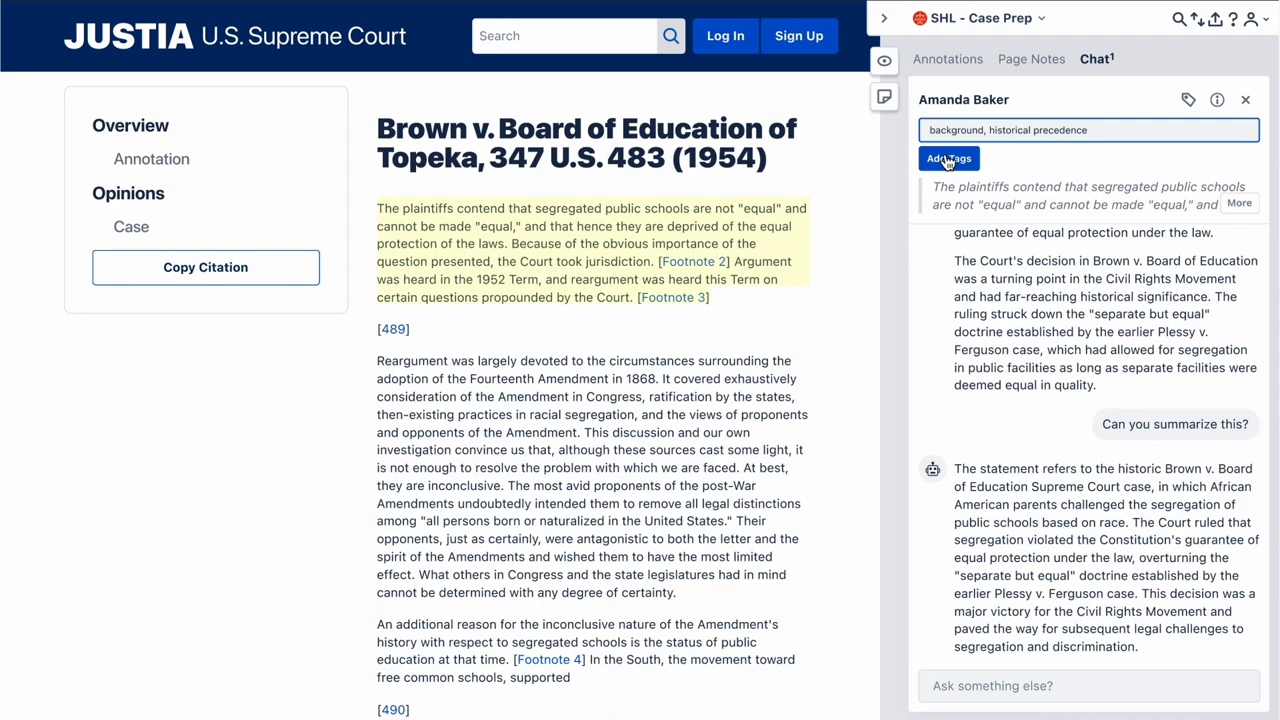